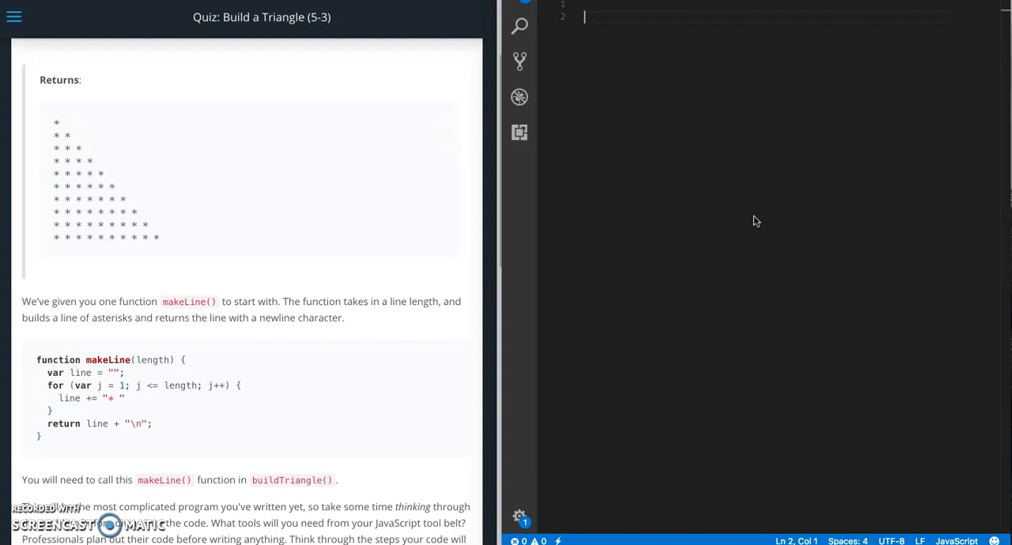
mouse_move(222, 240)
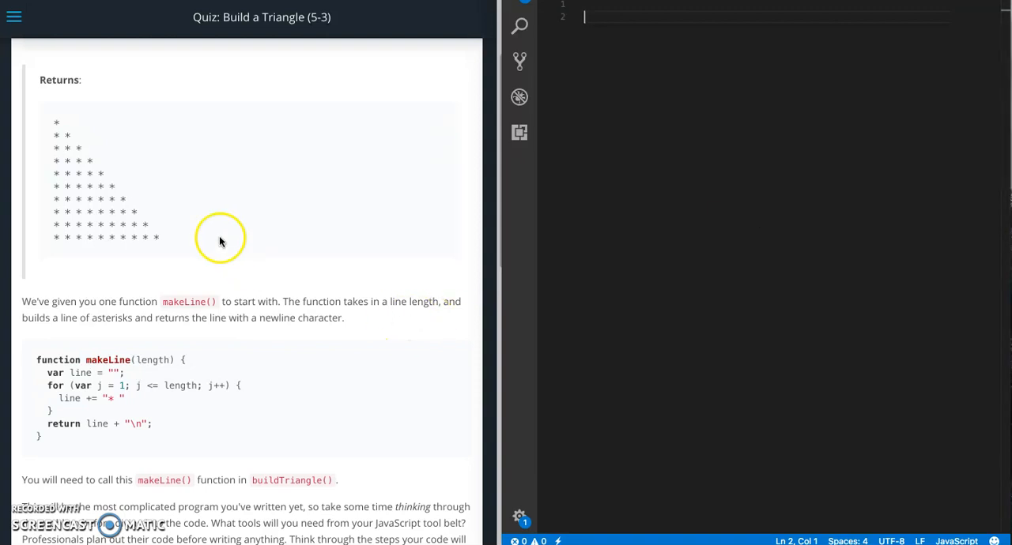
mouse_move(76, 151)
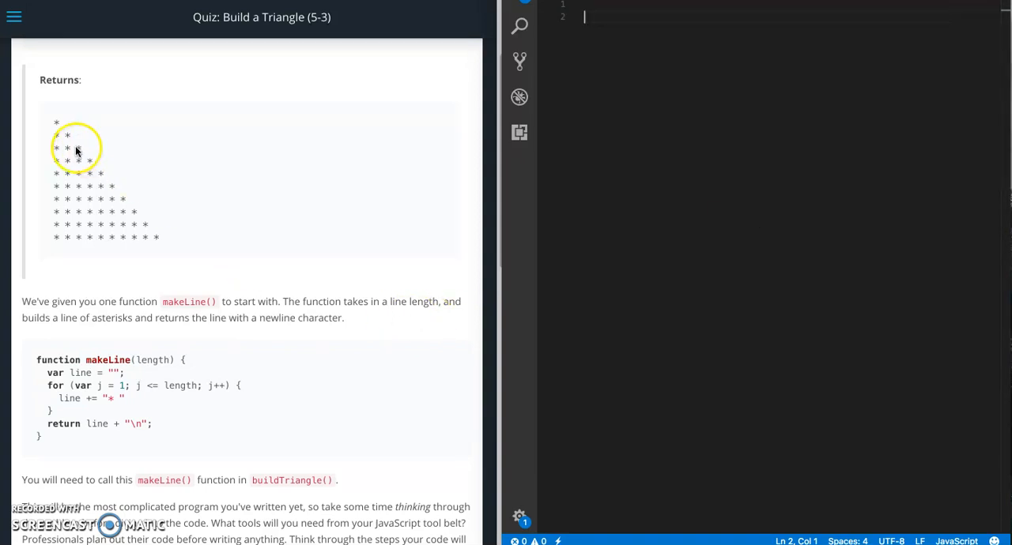
mouse_move(162, 241)
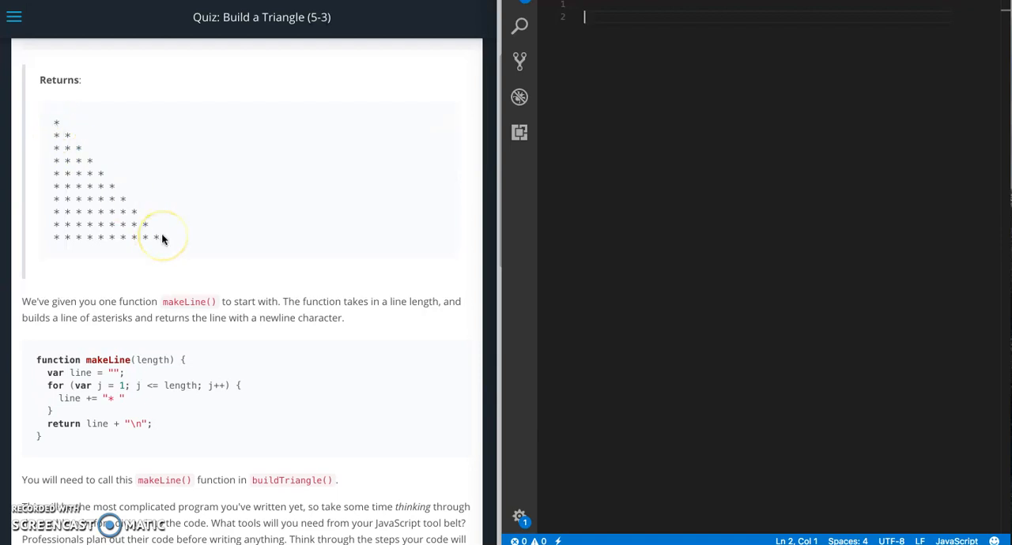
mouse_move(165, 234)
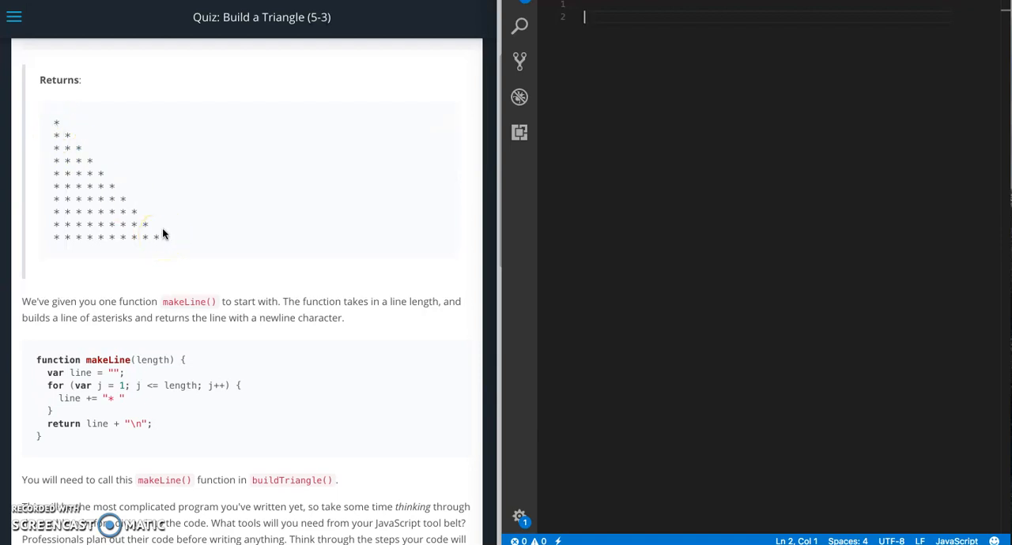
Step: Add a console.log(makeLine(5)); test line after the starter code and select it for copying
scroll(down, 3)
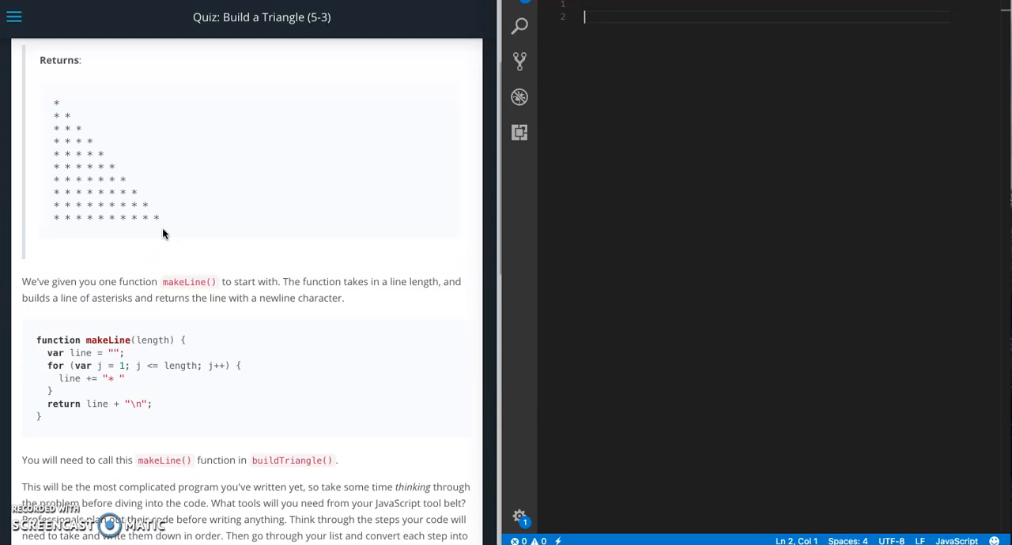
scroll(down, 3)
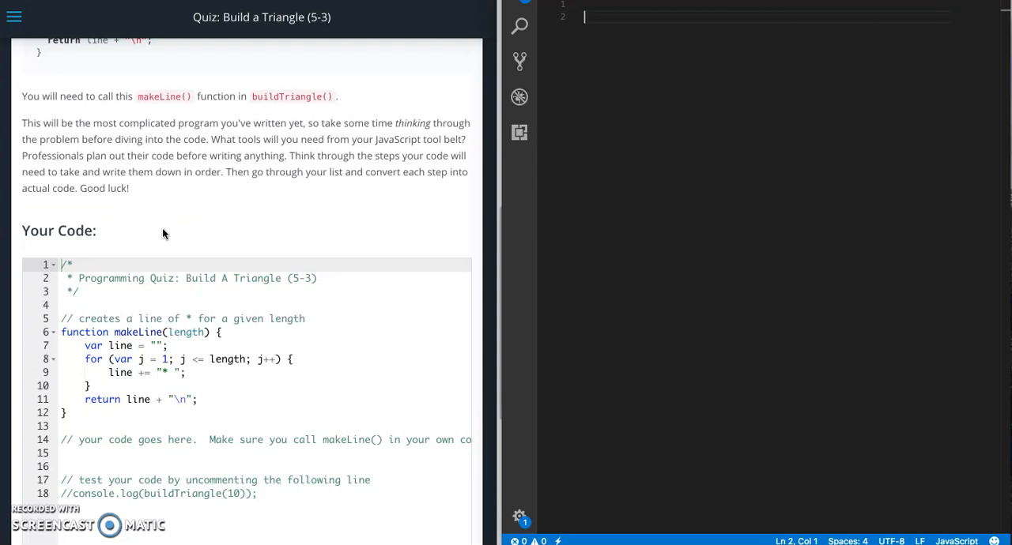
scroll(down, 3)
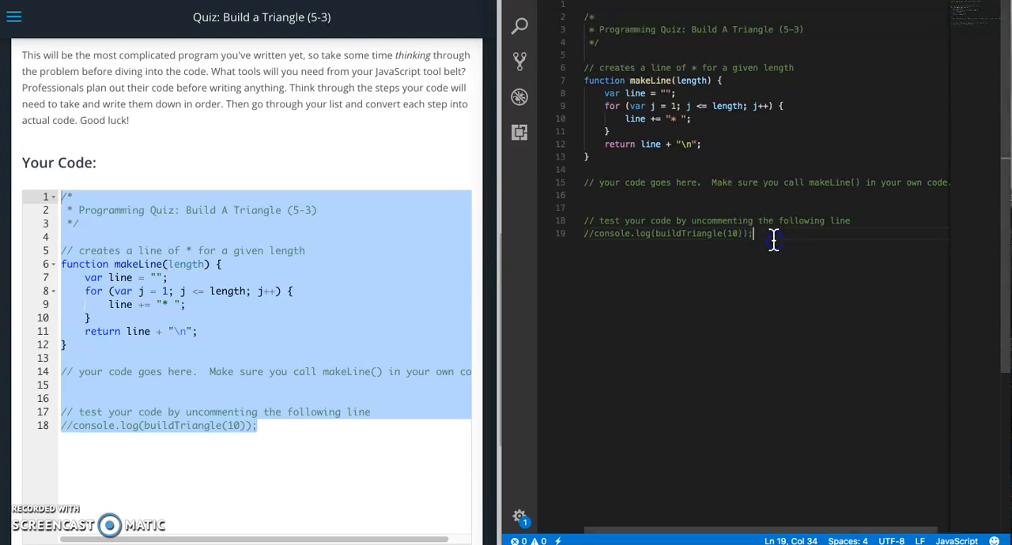
text(console.log()
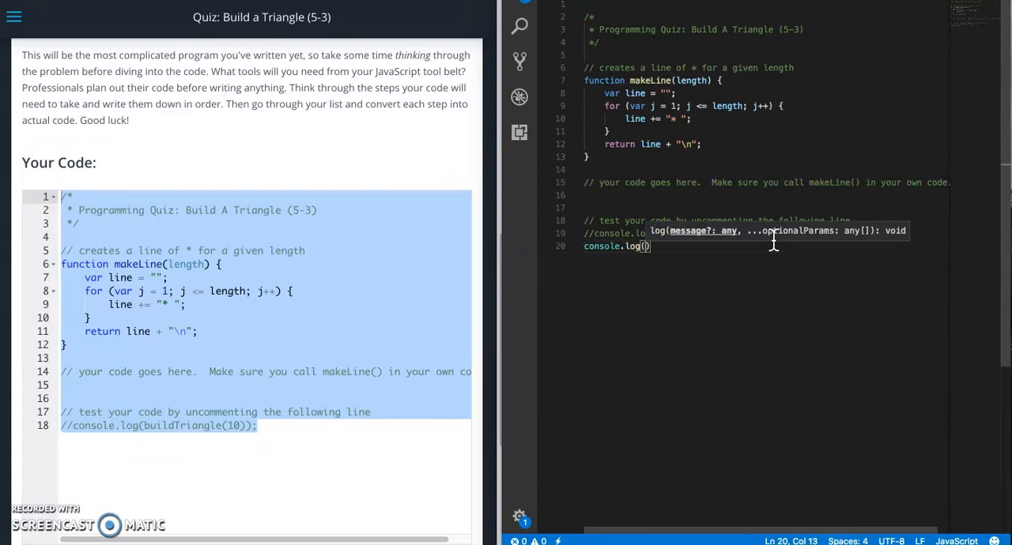
text(makeLine(5)
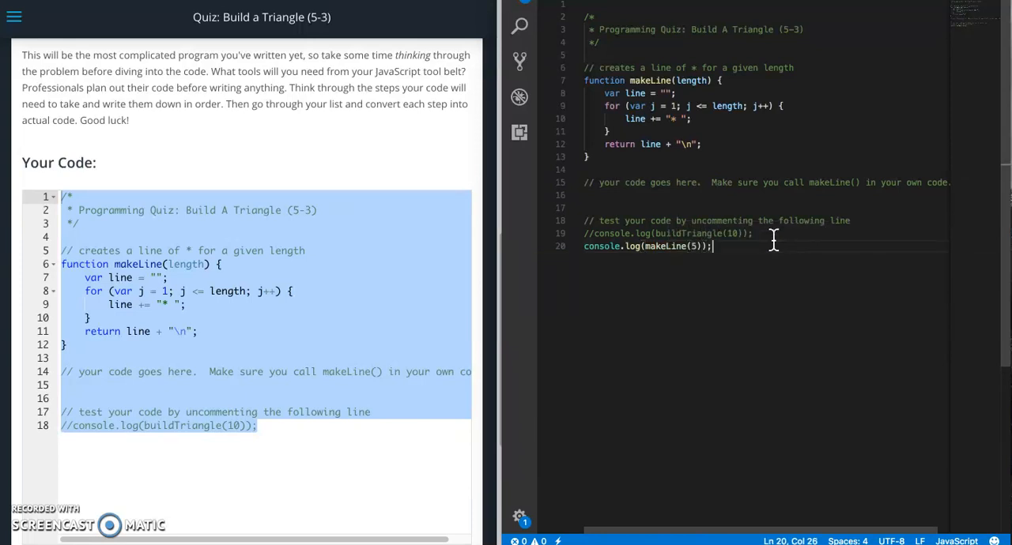
triple_click(646, 247)
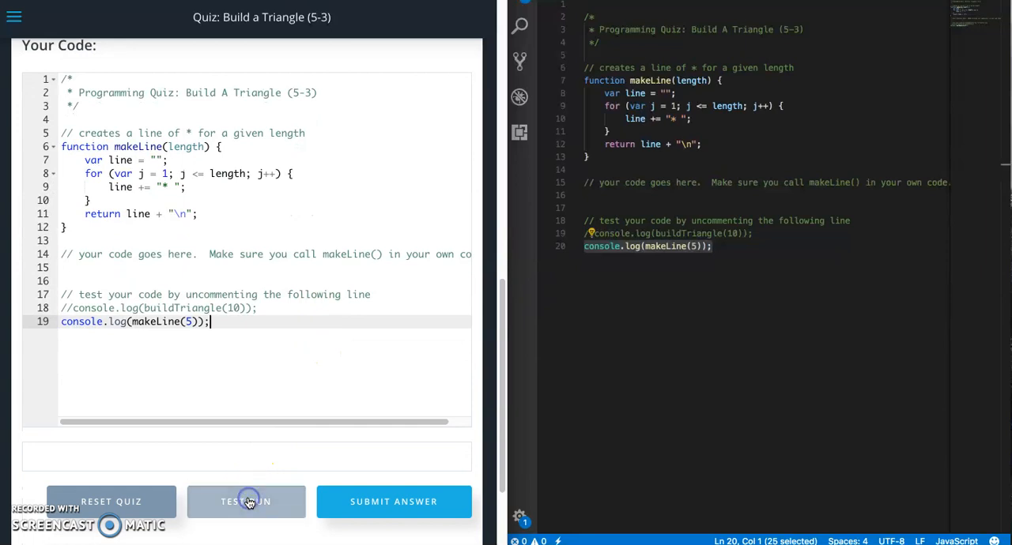
Step: Test Run the quiz to print one line of five stars, then place the cursor after line 19
click(247, 503)
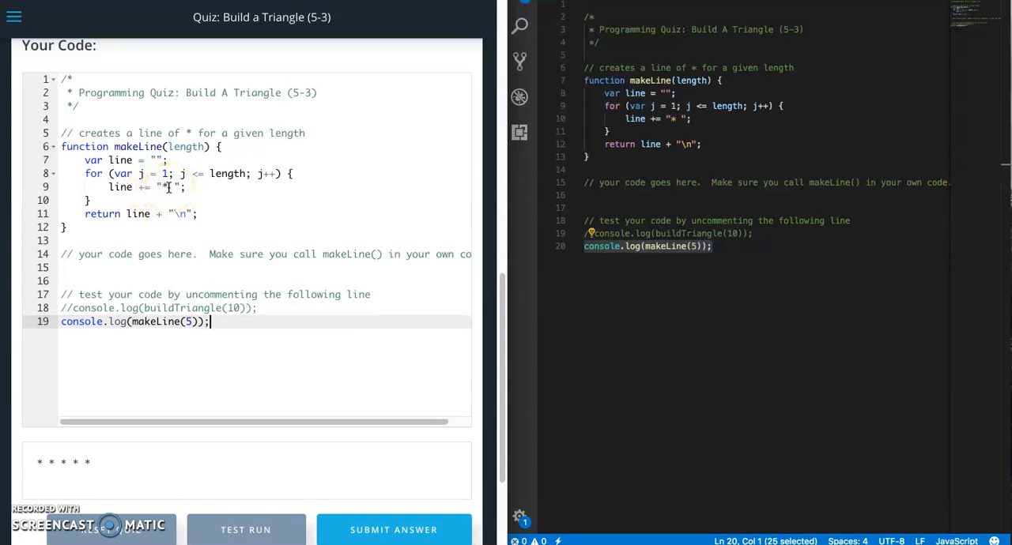
mouse_move(168, 120)
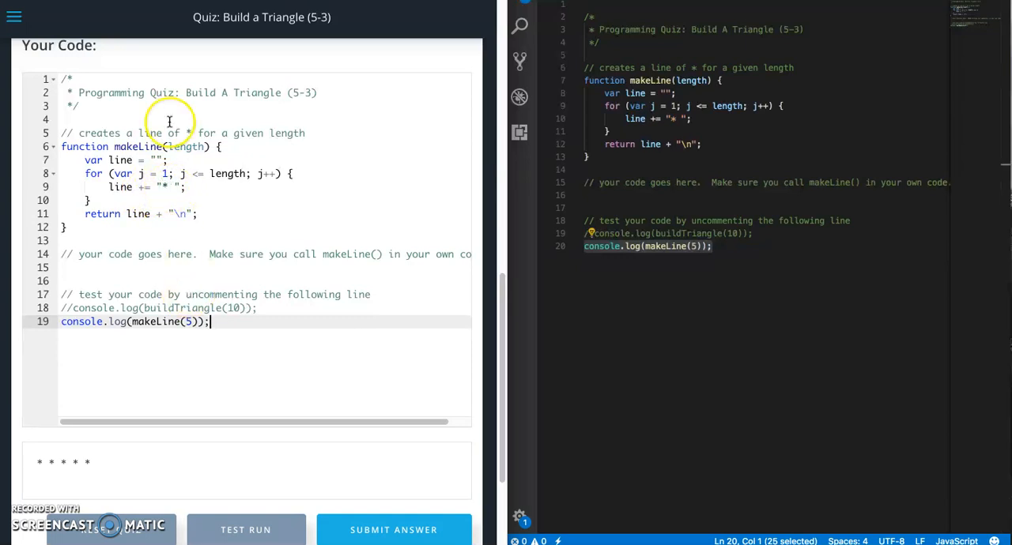
mouse_move(182, 215)
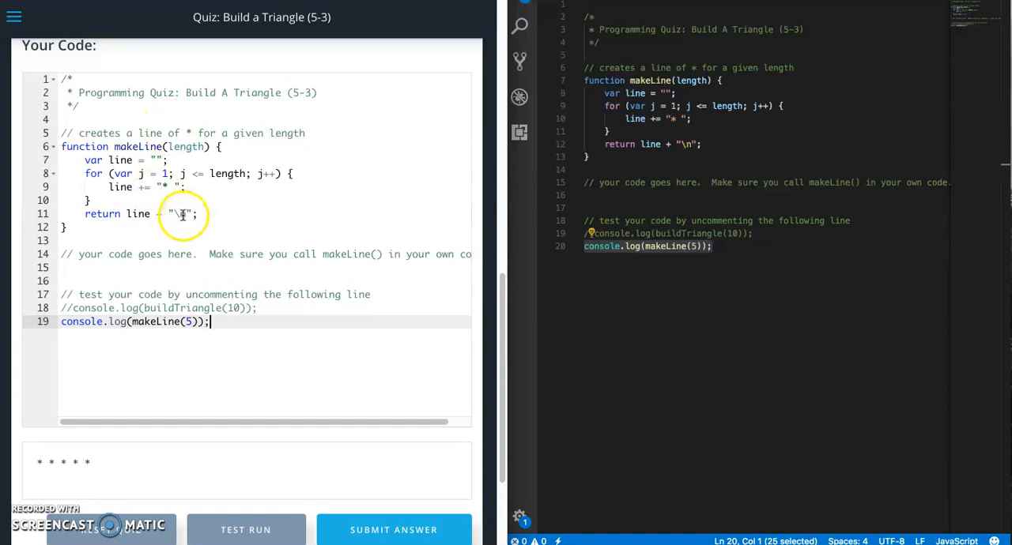
click(219, 322)
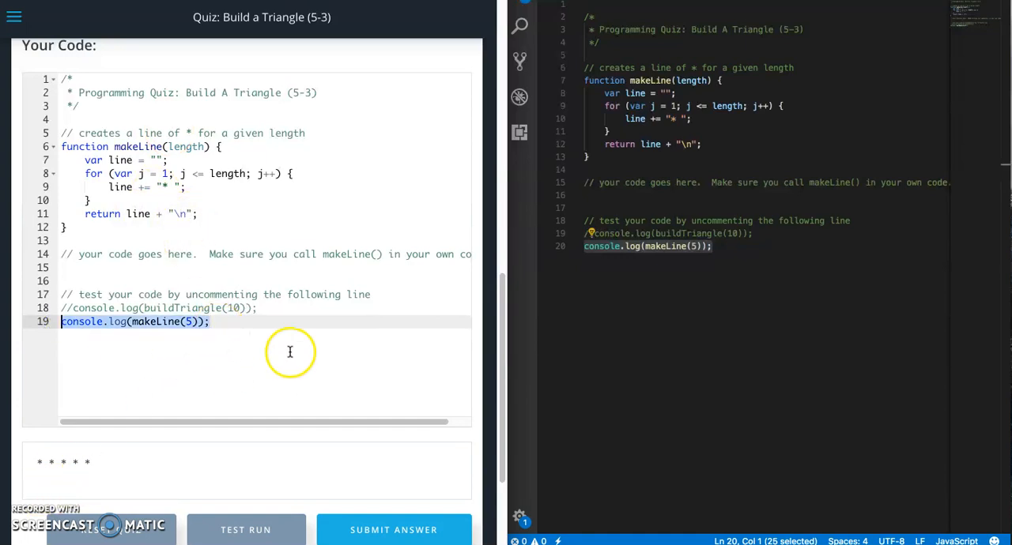
Step: Add a second console.log(makeLine(5)); and Test Run to print two five-star lines
text(console.log(makeLine(5));)
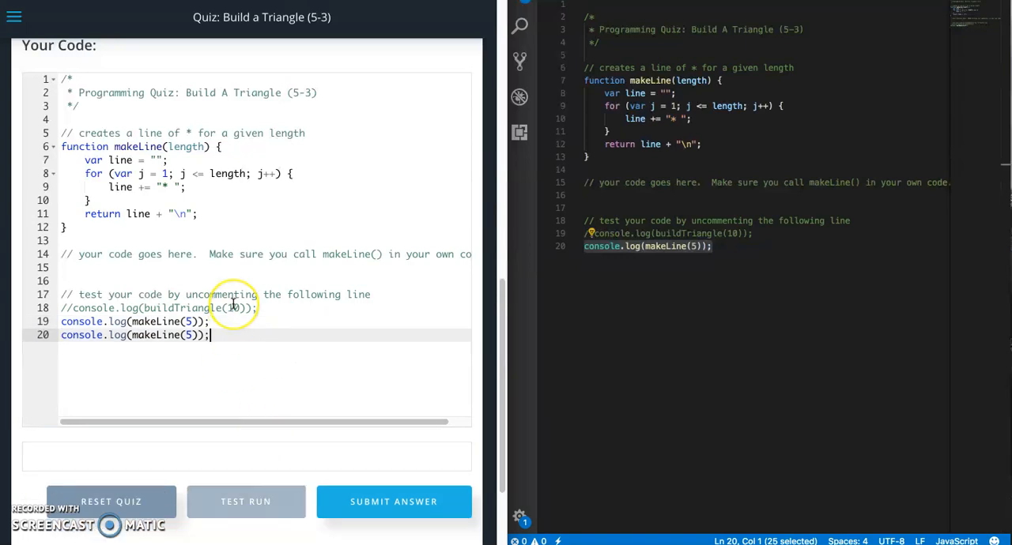
click(247, 502)
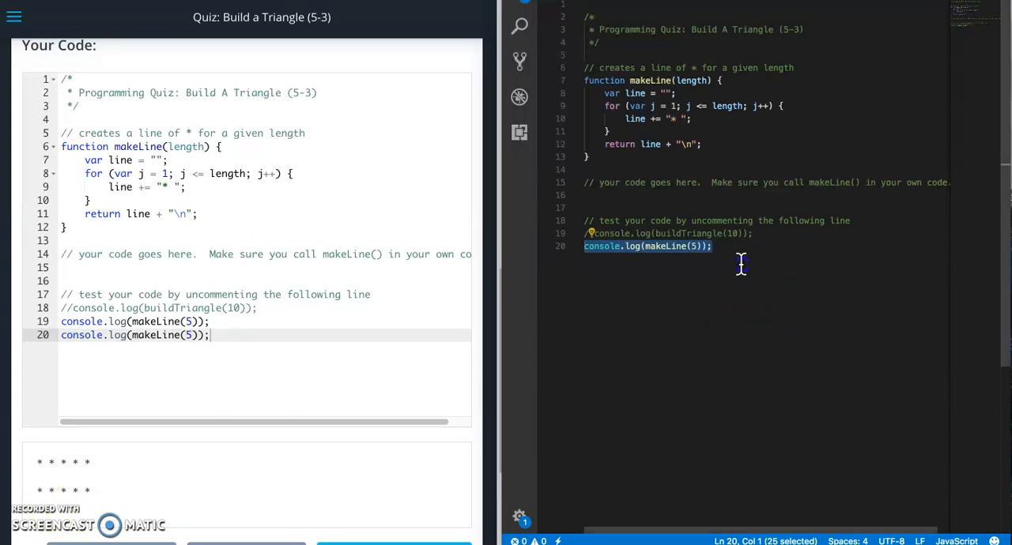
mouse_move(686, 280)
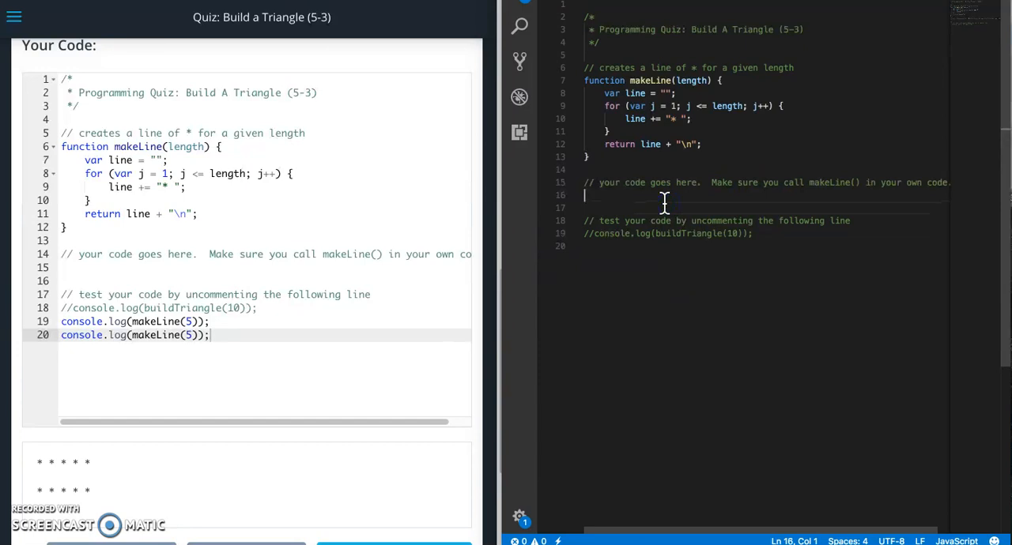
Step: Declare function buildTriangle(x) with an empty string variable triangle = ''
double_click(689, 234)
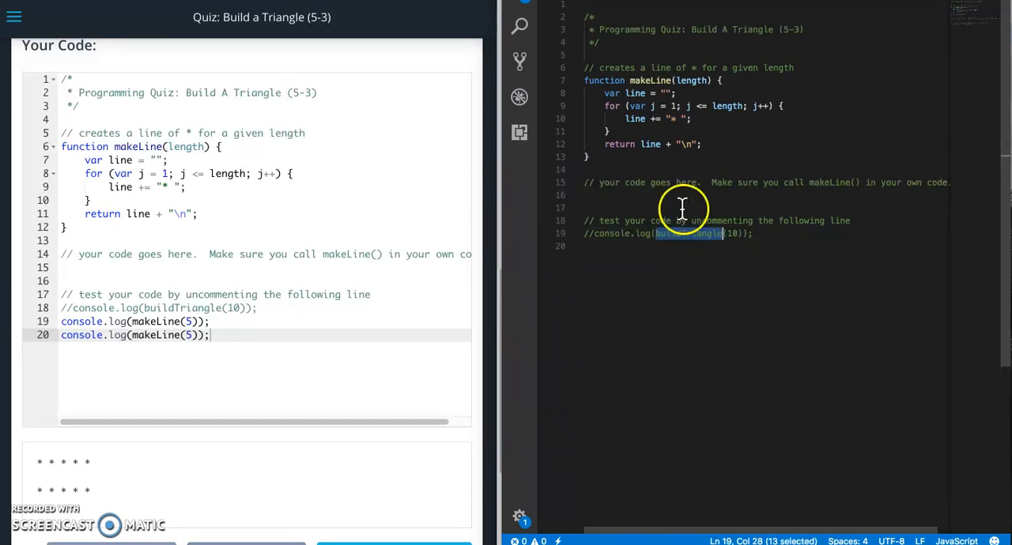
text(function)
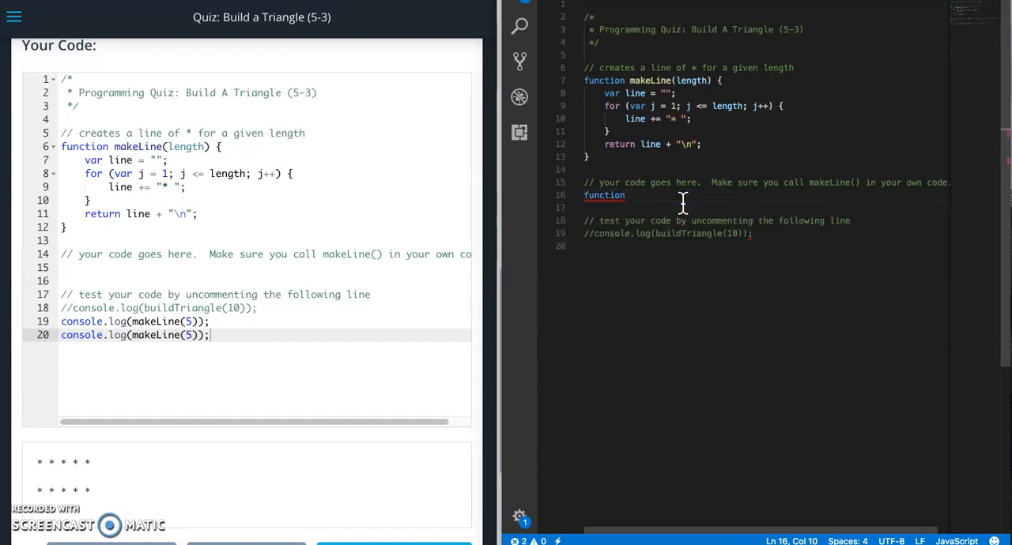
text(buildTriangle())
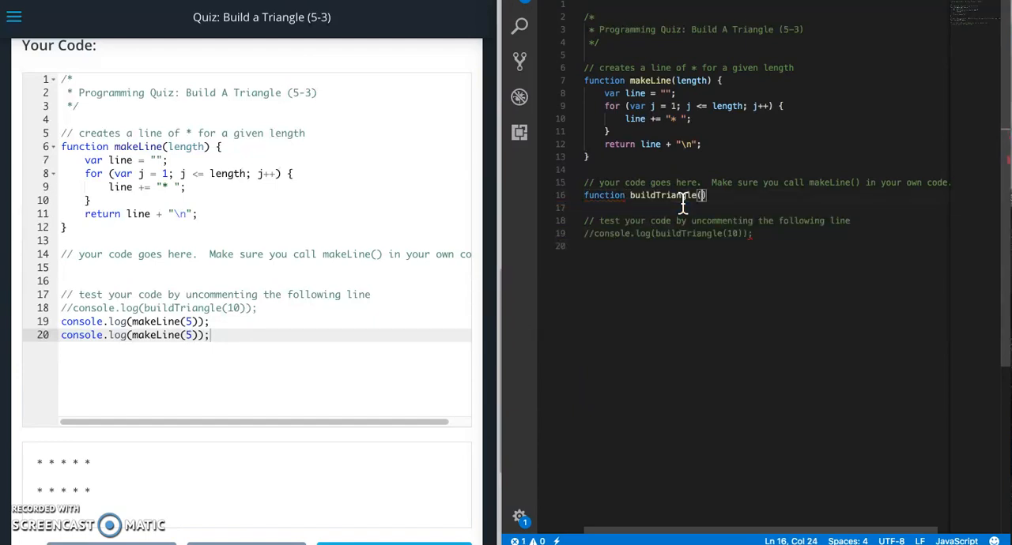
text(x)
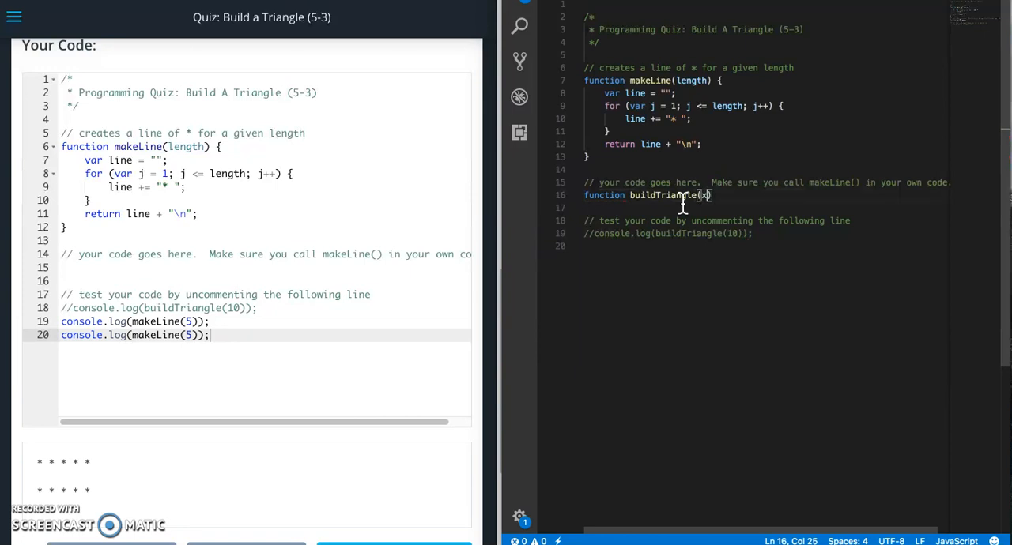
text({)
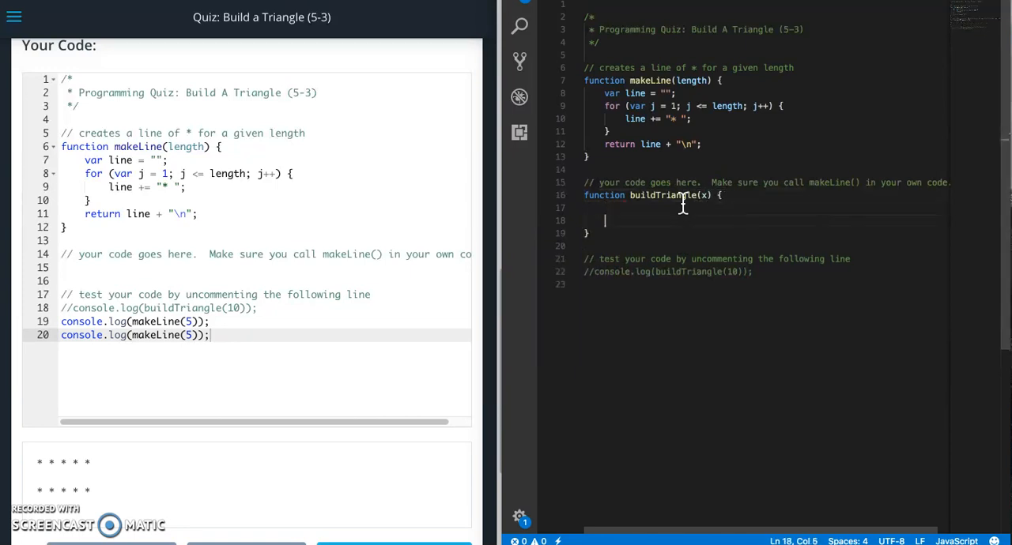
text(var)
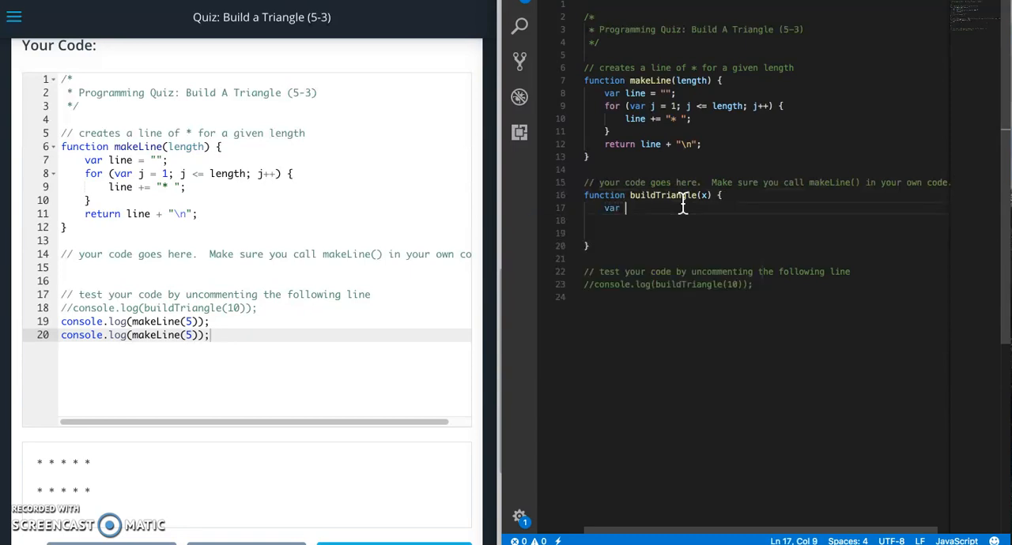
text(trian)
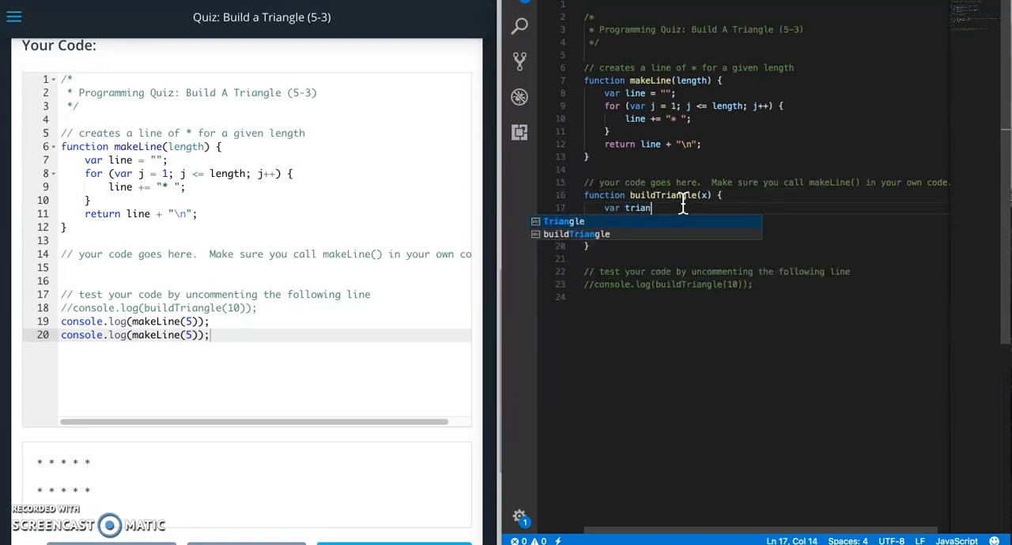
text(gle = ")
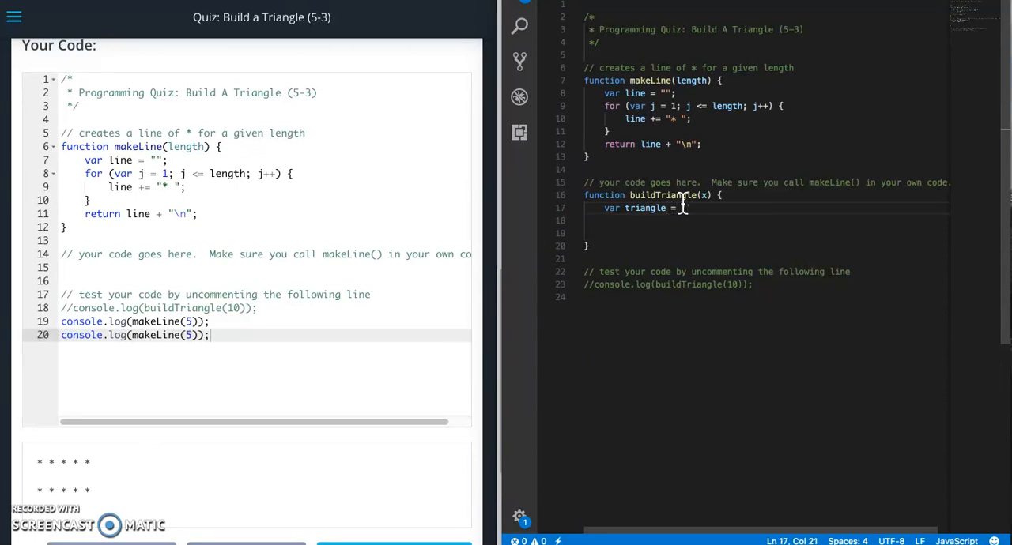
text('';)
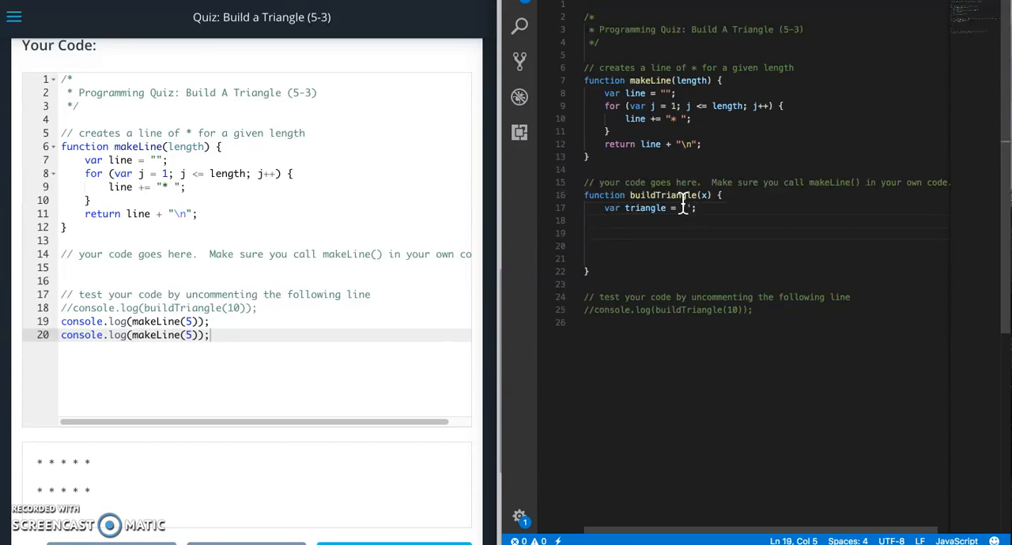
Step: Add a for (t = 1; t <= x; t++) loop and return triangle; below it
text(for ()
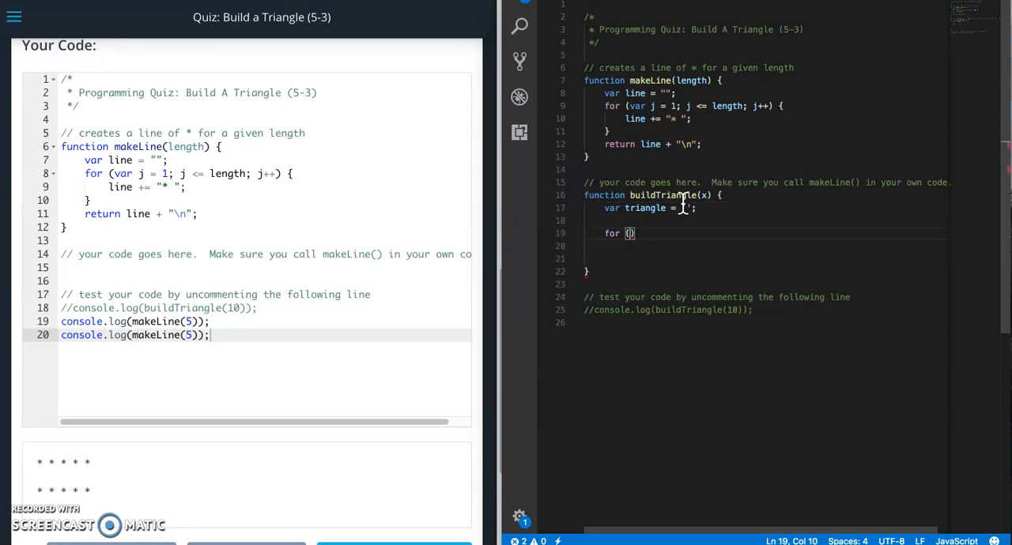
text(t =)
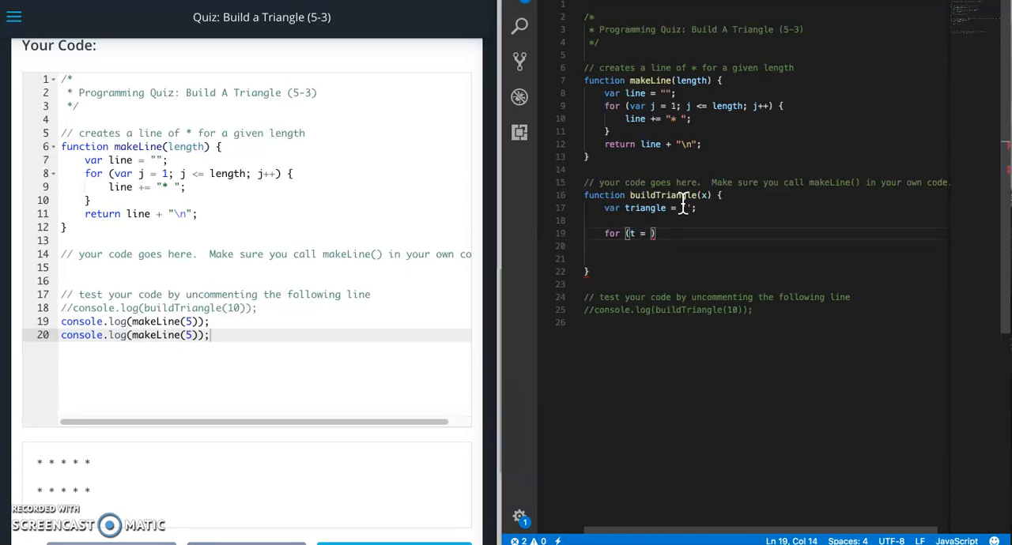
text(1; t <= x; t ++)
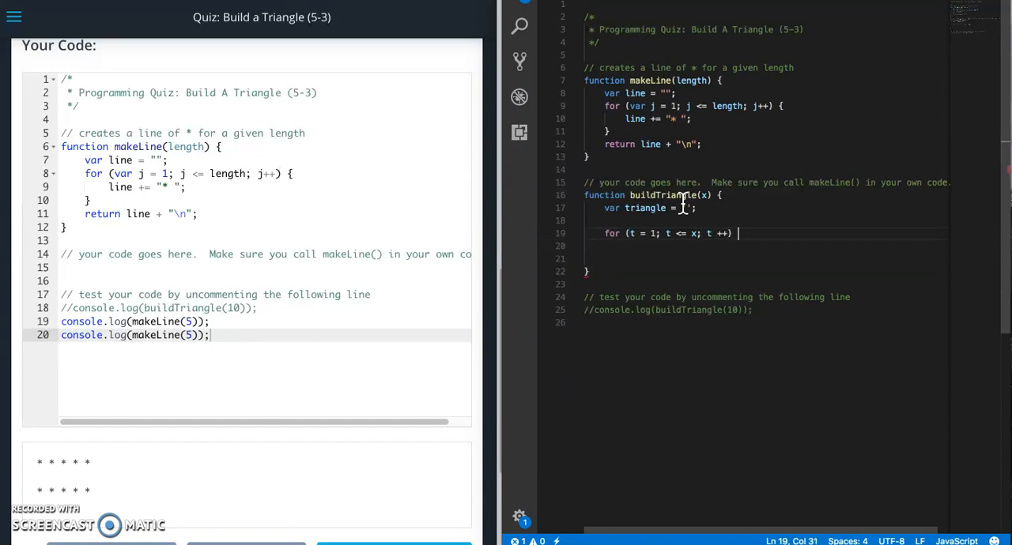
text({)
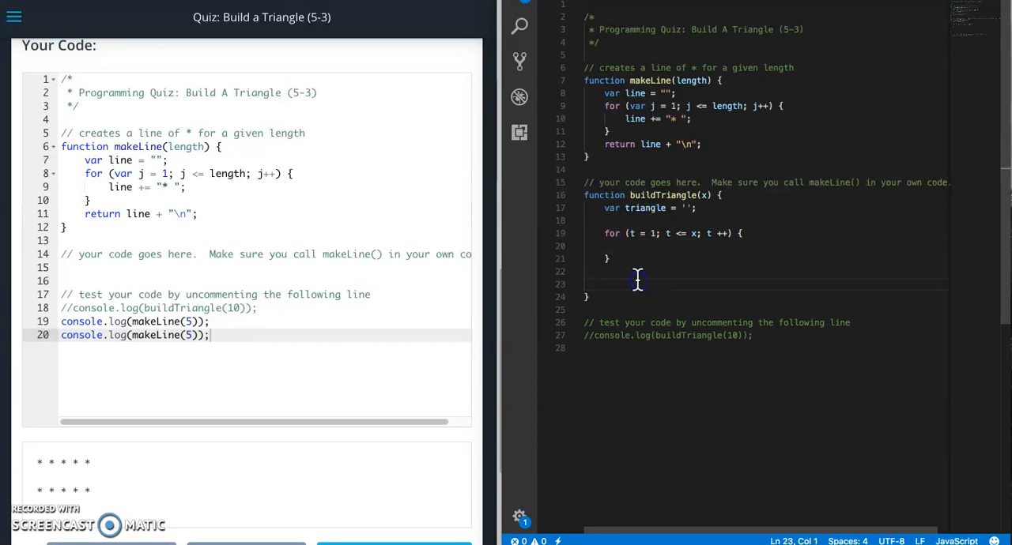
text(return)
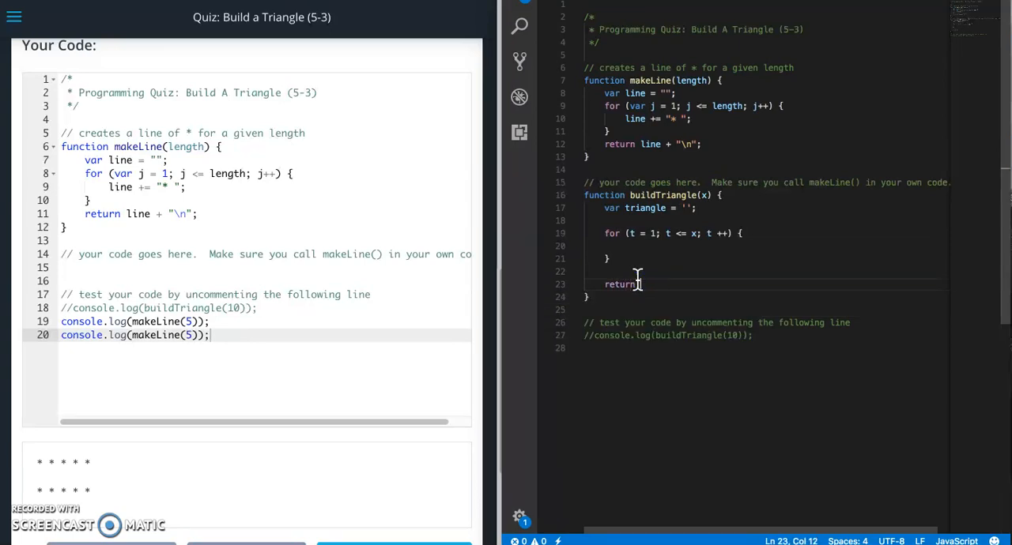
text(triangle)
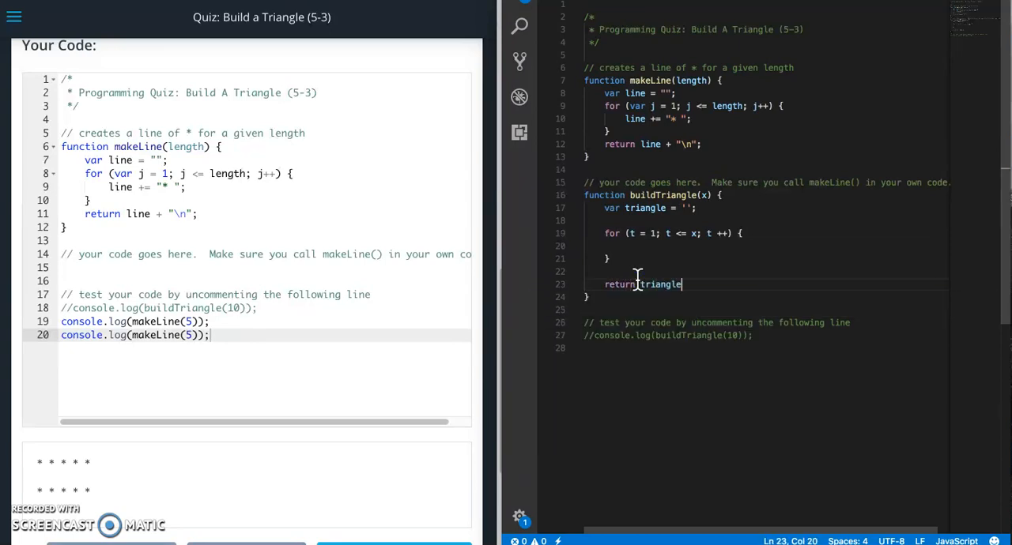
text(;)
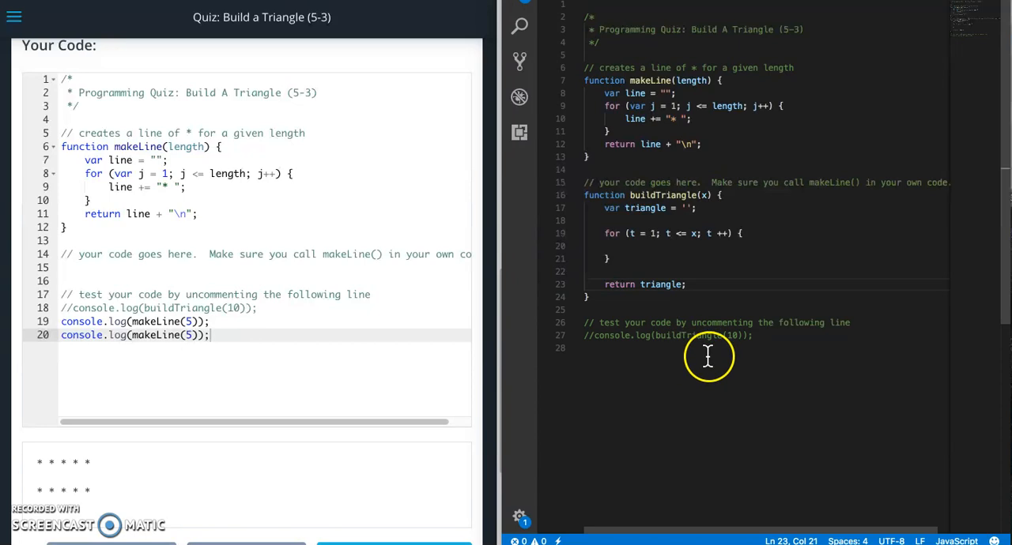
mouse_move(633, 360)
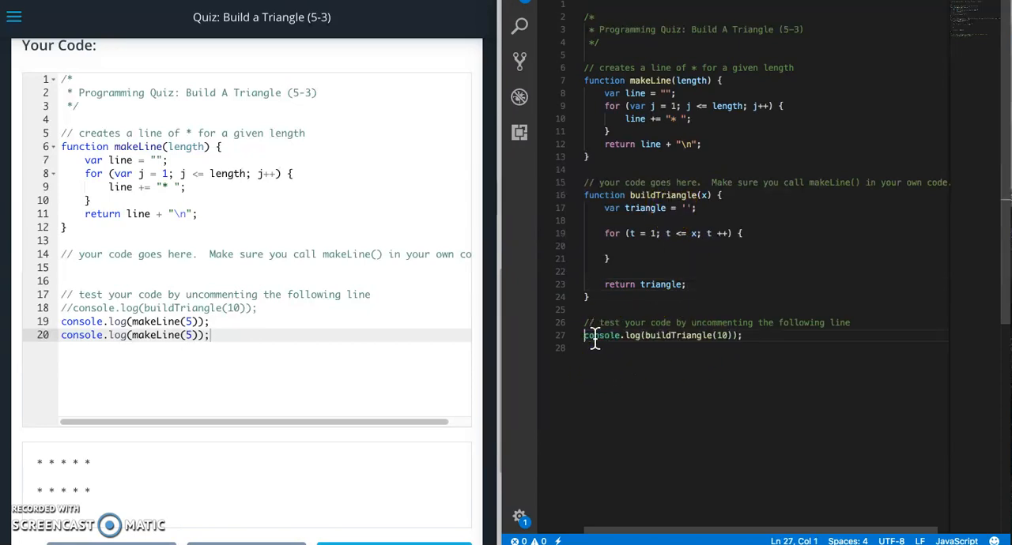
mouse_move(681, 375)
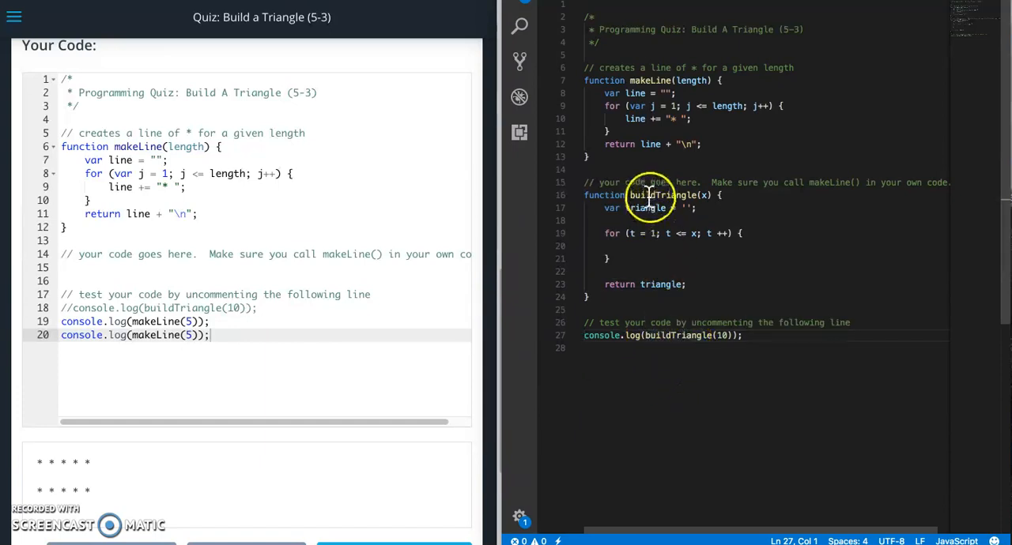
mouse_move(645, 196)
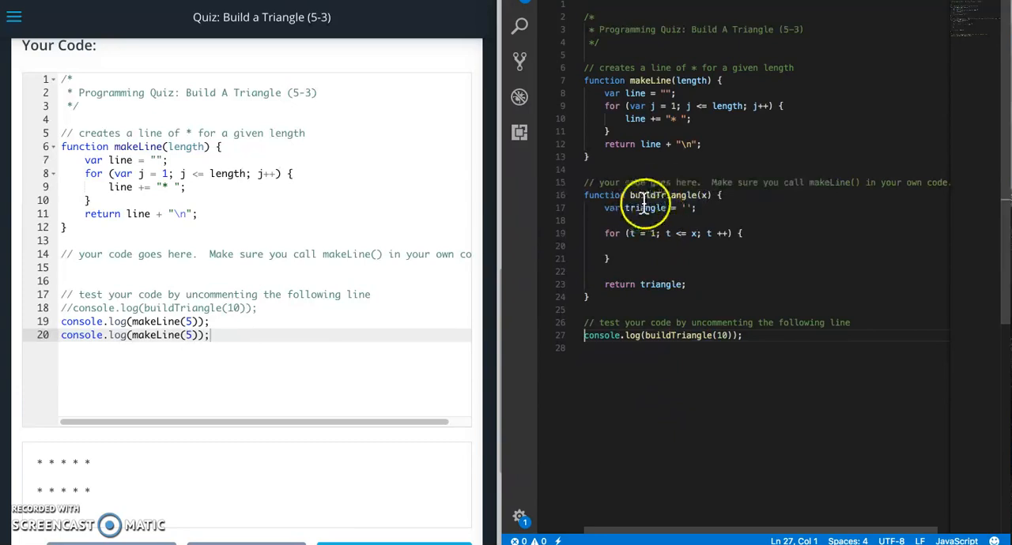
mouse_move(654, 284)
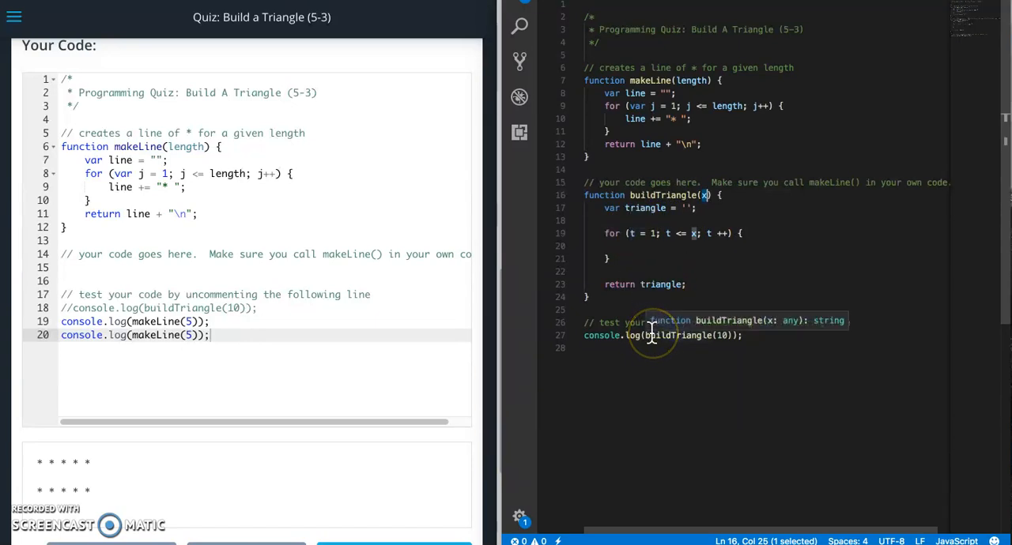
mouse_move(695, 316)
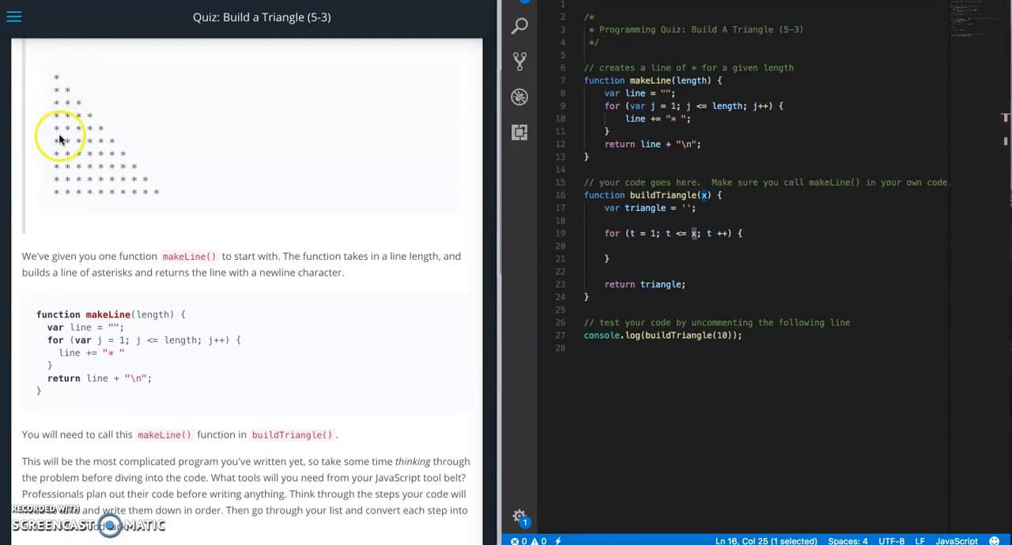
mouse_move(46, 180)
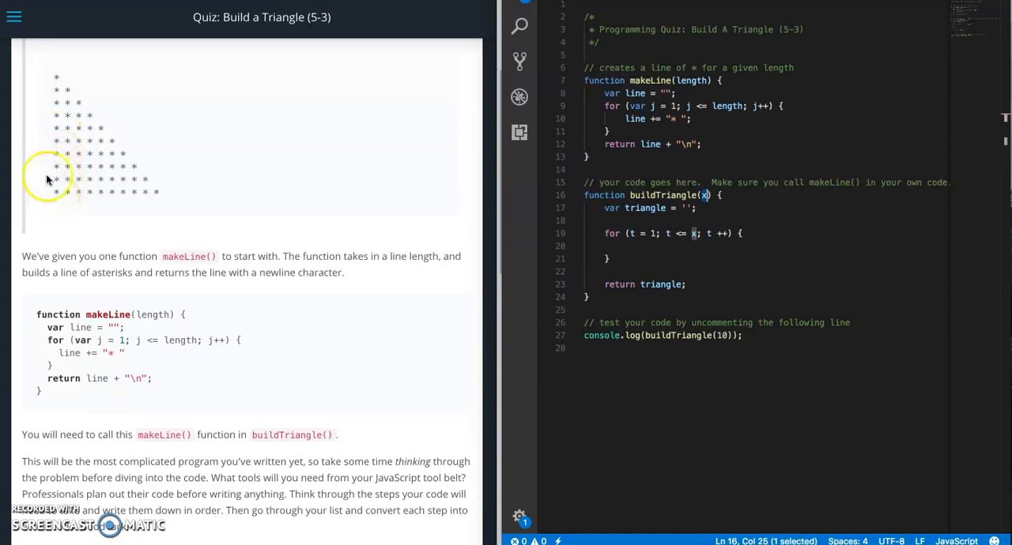
mouse_move(65, 127)
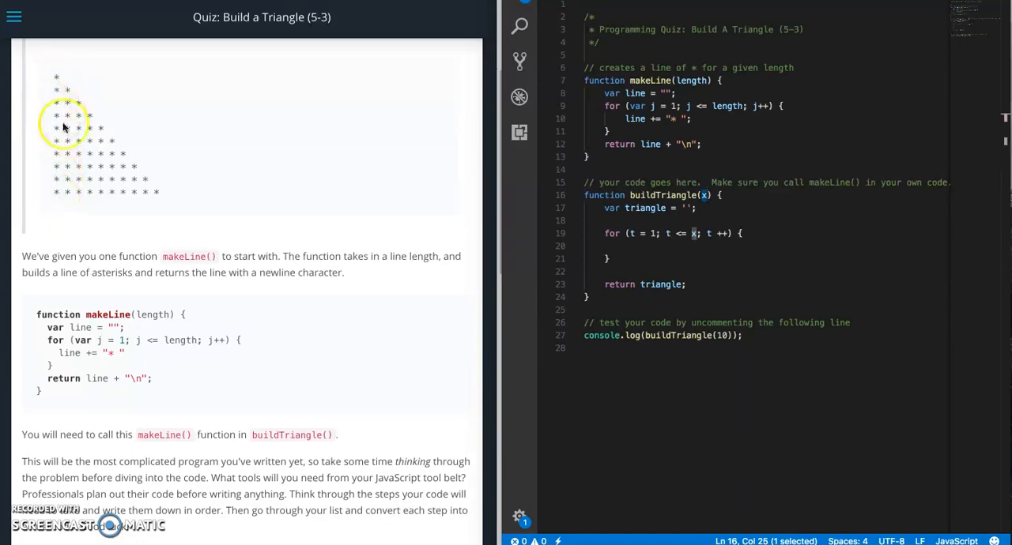
mouse_move(690, 361)
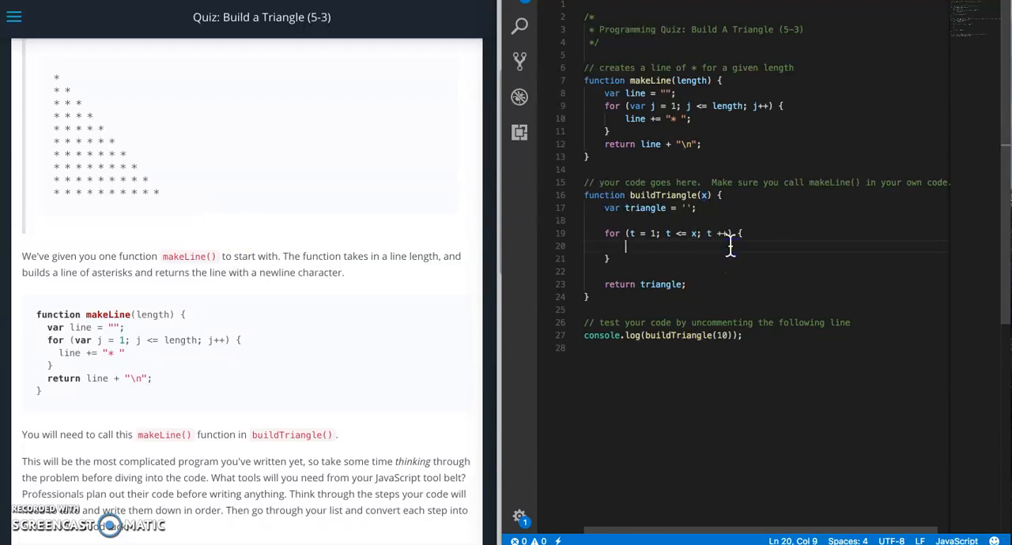
Step: Write triangle += makeLine(t); as the for loop's body
text(t)
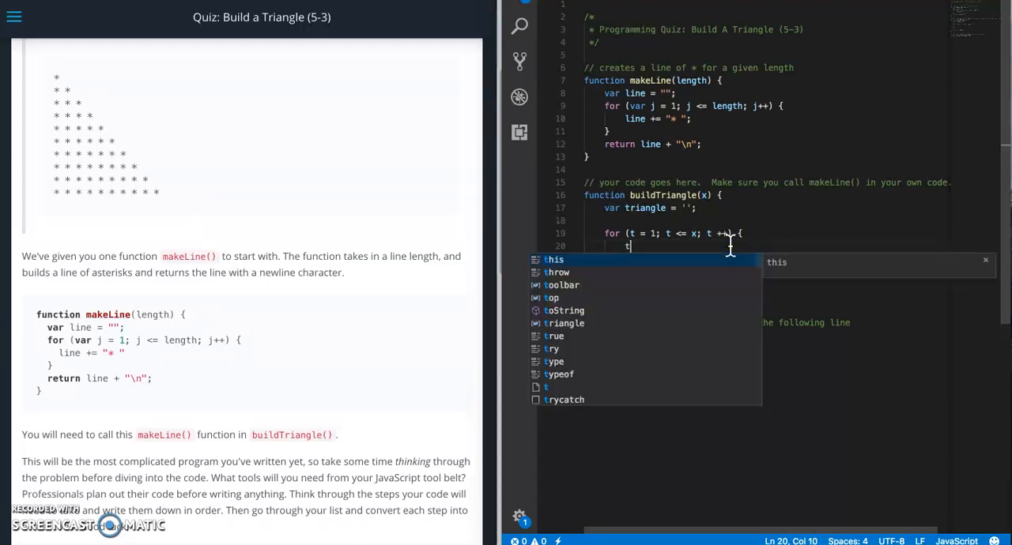
text(triangle)
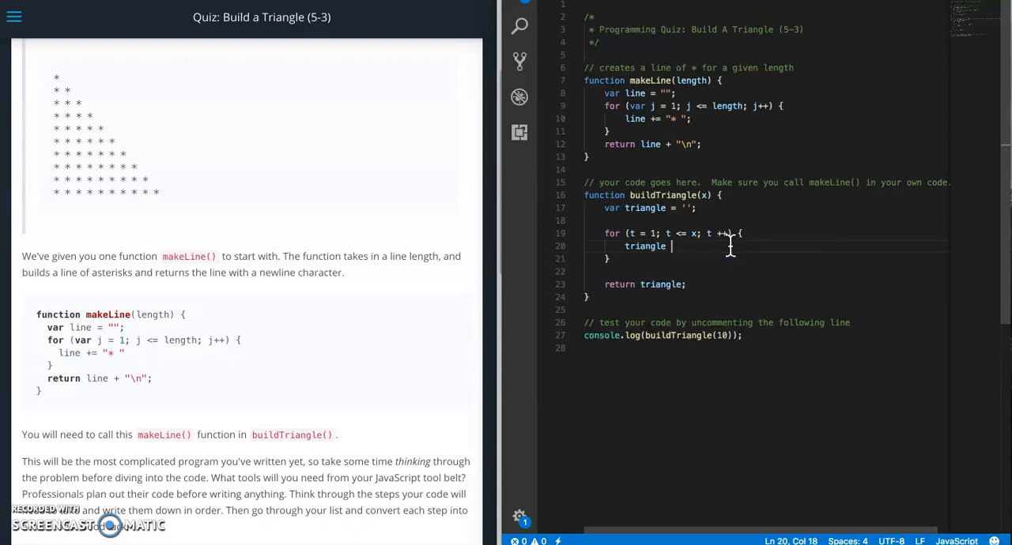
text(+=)
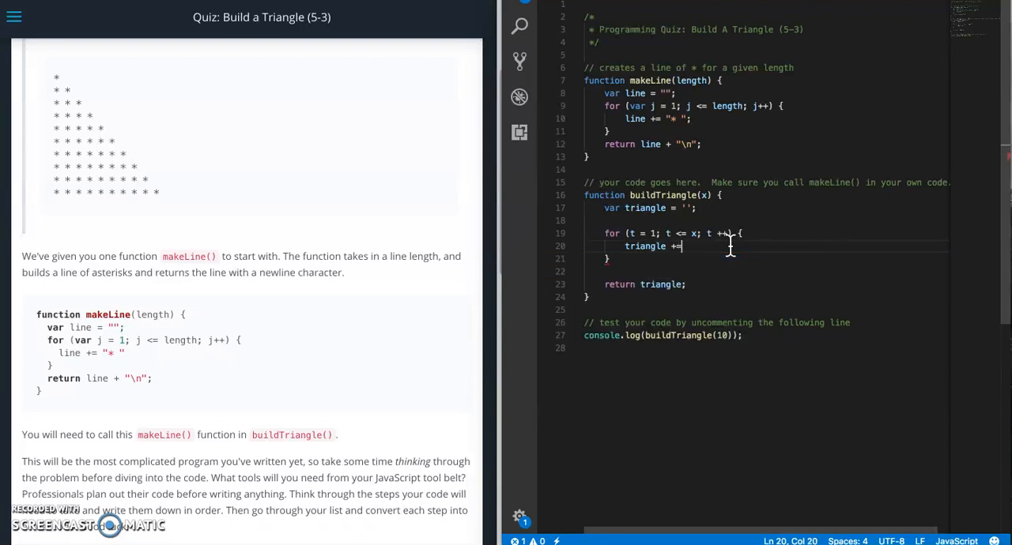
text(makeLine()
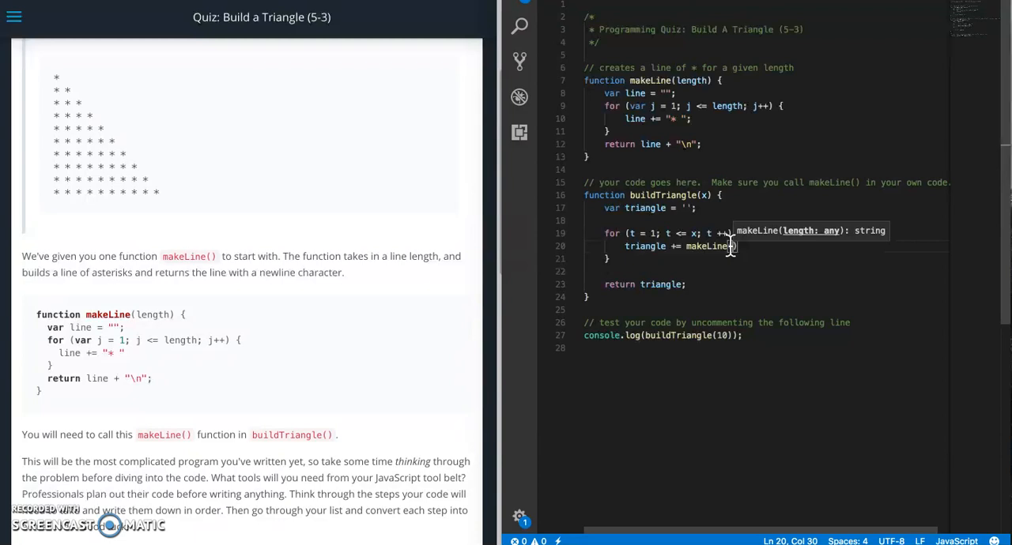
text(t);)
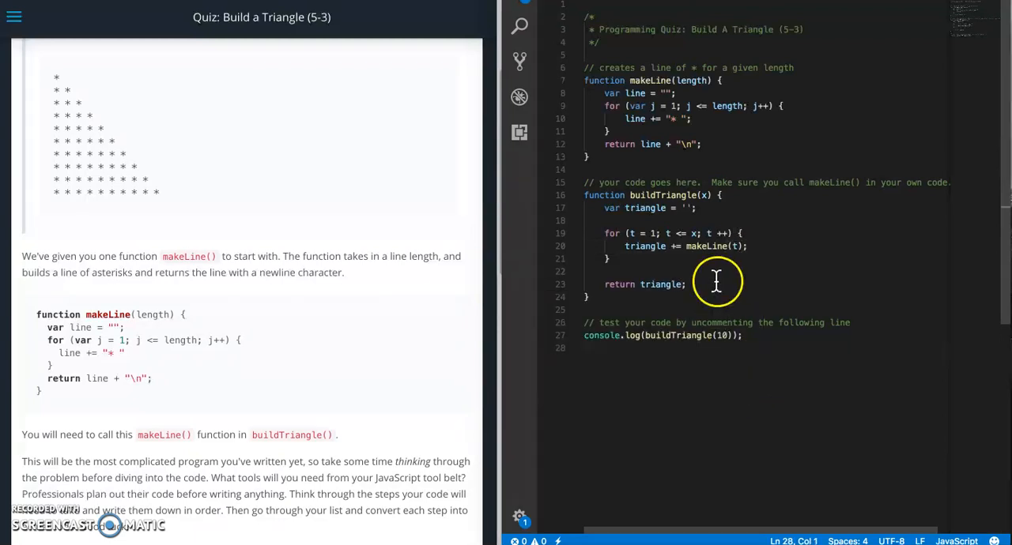
mouse_move(645, 234)
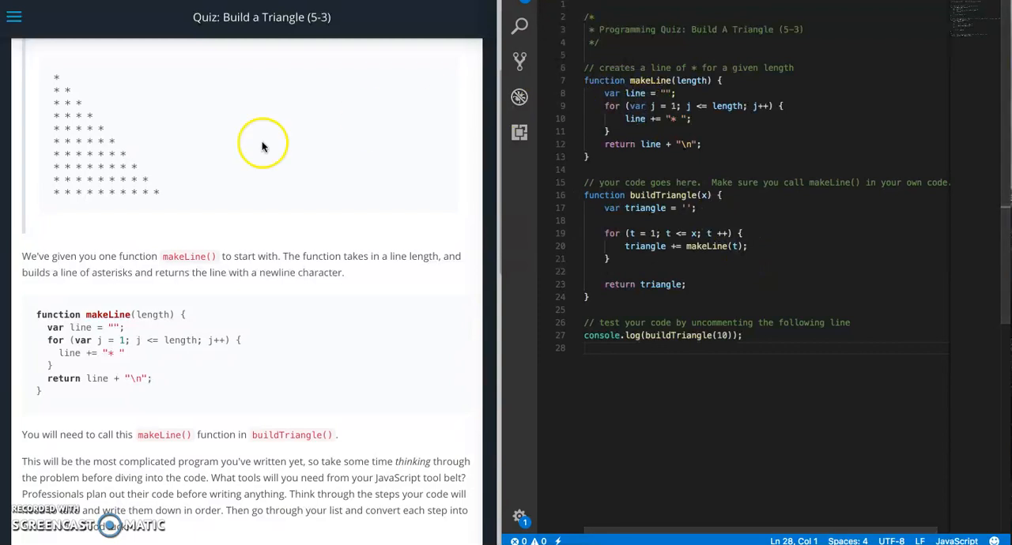
mouse_move(244, 198)
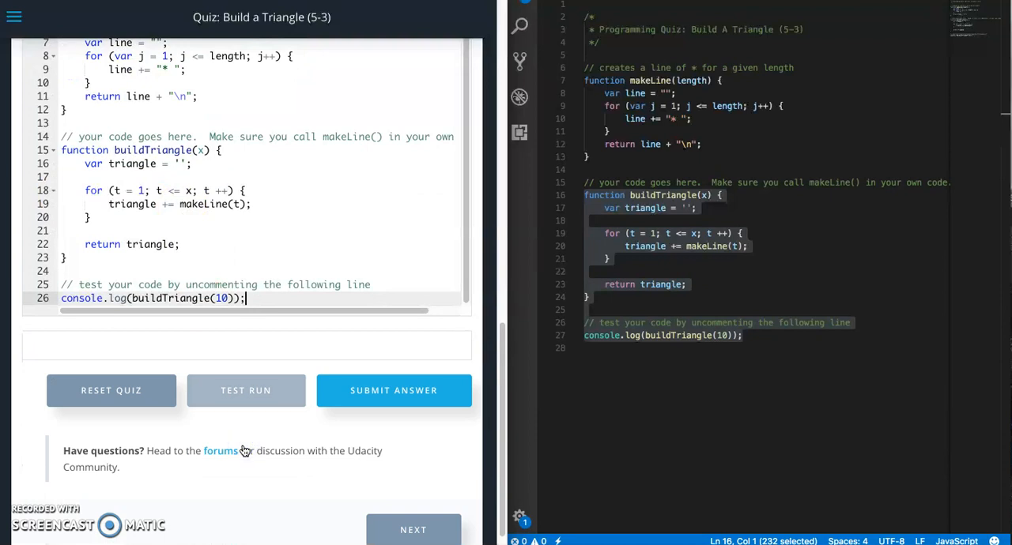
Step: Test Run the 10-row star triangle, submit the answer, and dismiss the passed-tests dialog
click(247, 391)
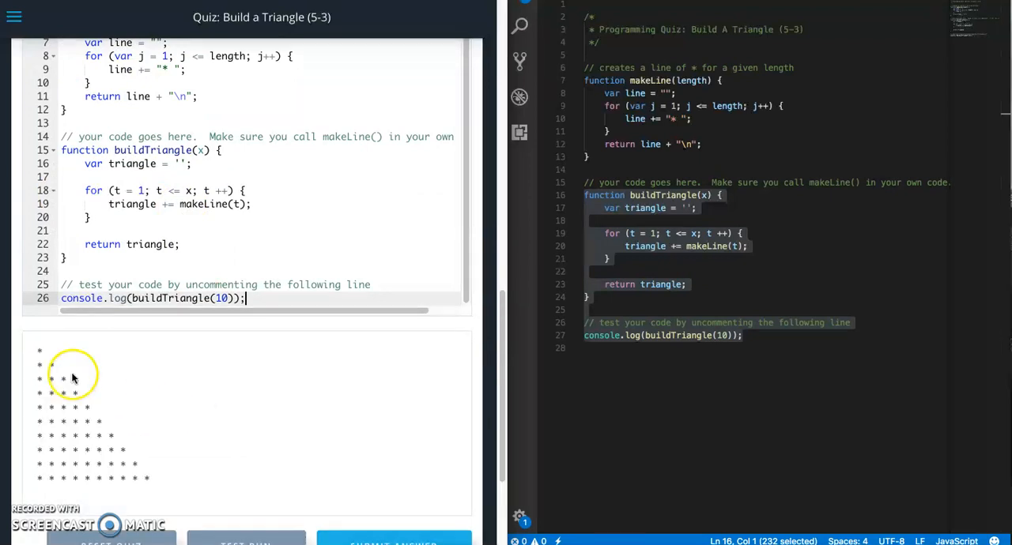
mouse_move(74, 392)
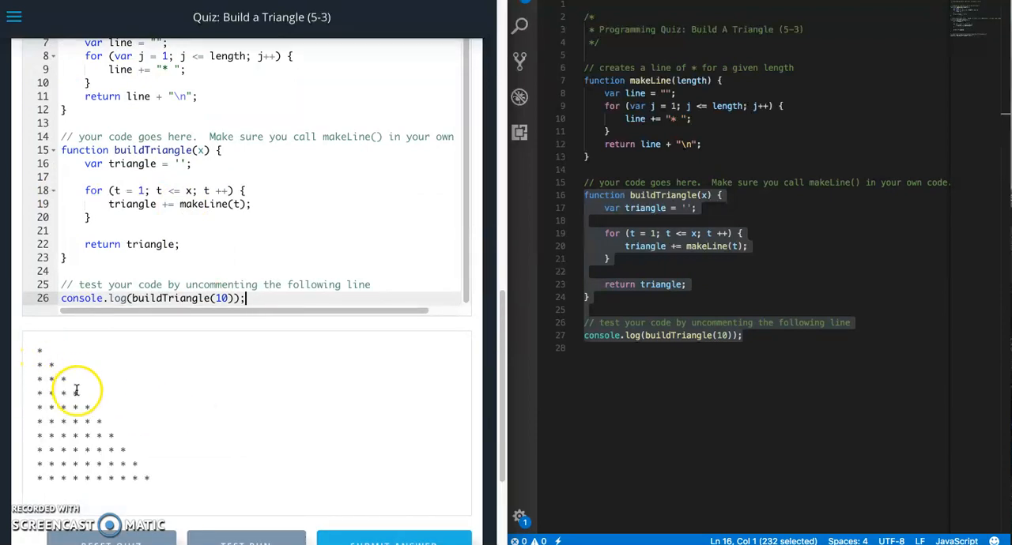
mouse_move(122, 448)
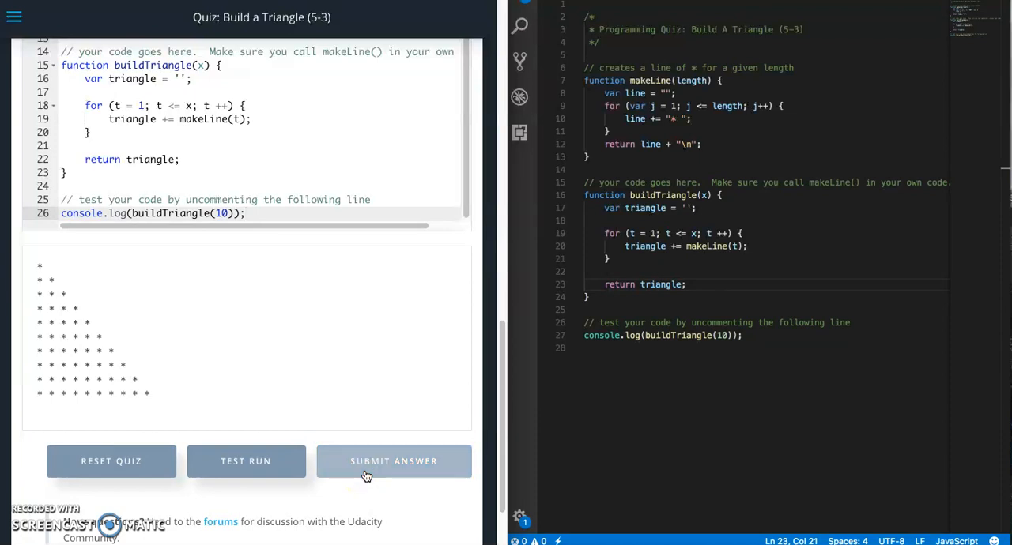
click(393, 462)
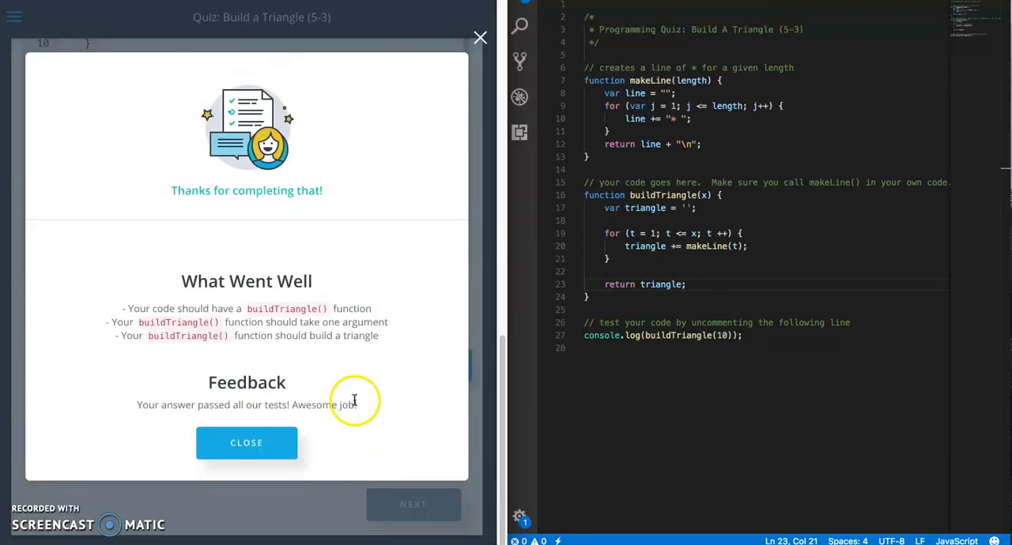
click(247, 443)
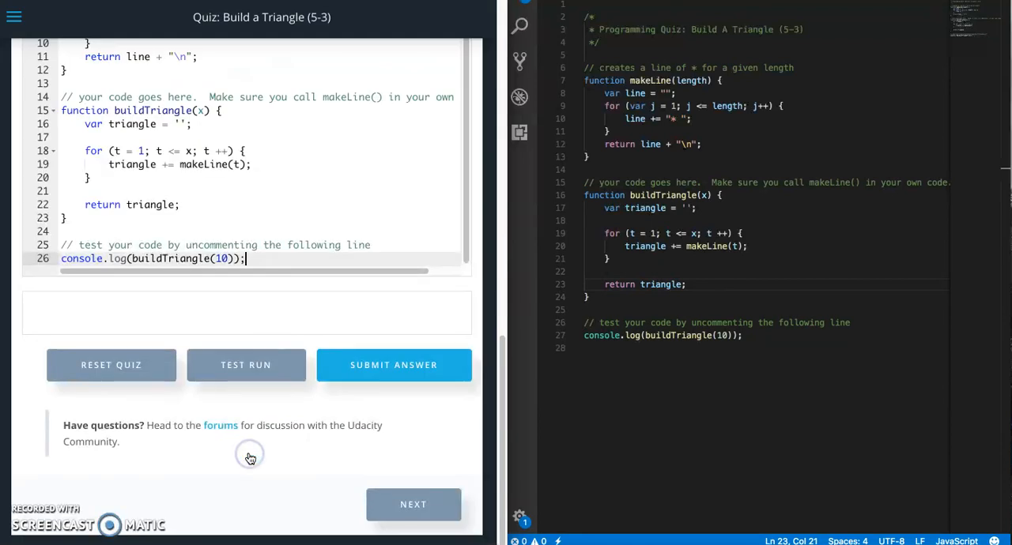